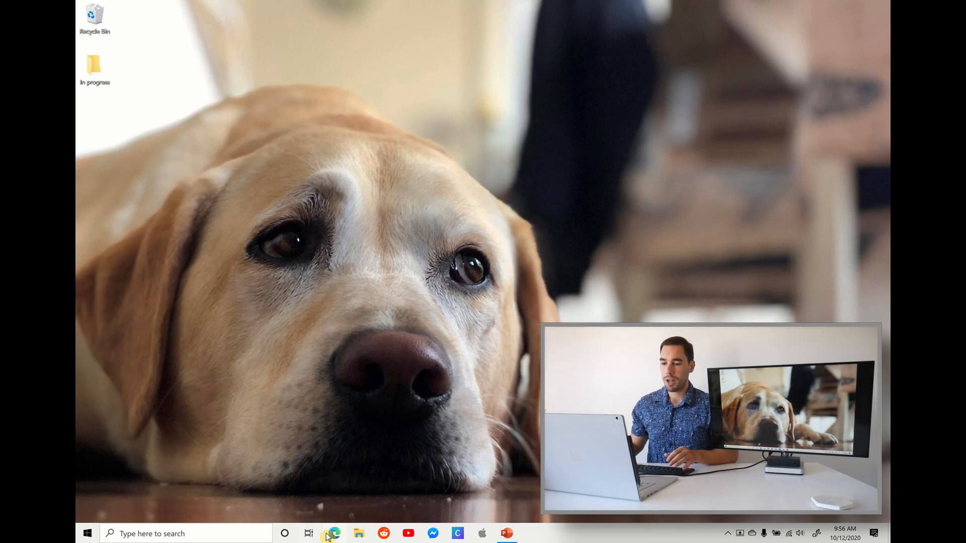
Launch Edge at 192.168.8.1 and bring up the router's admin login form
left_click(333, 534)
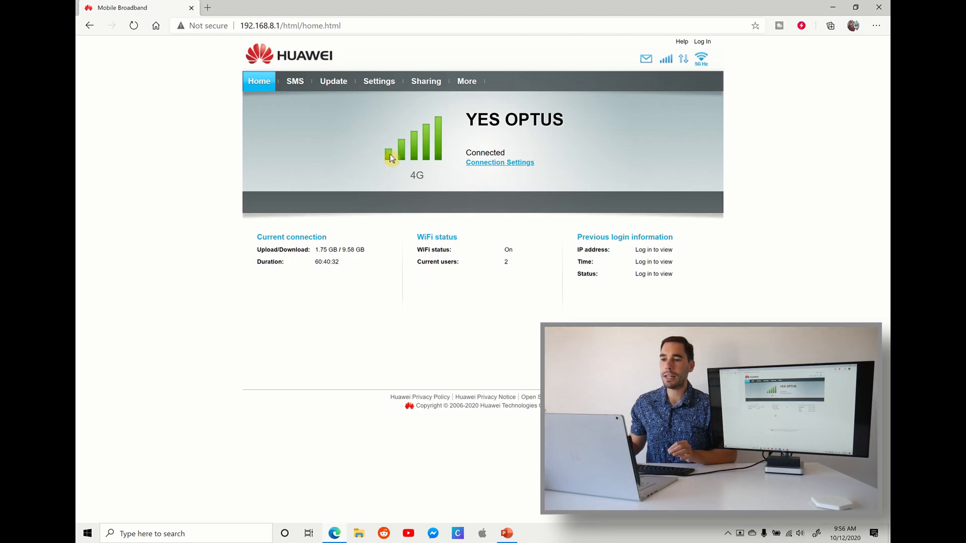
left_click(702, 41)
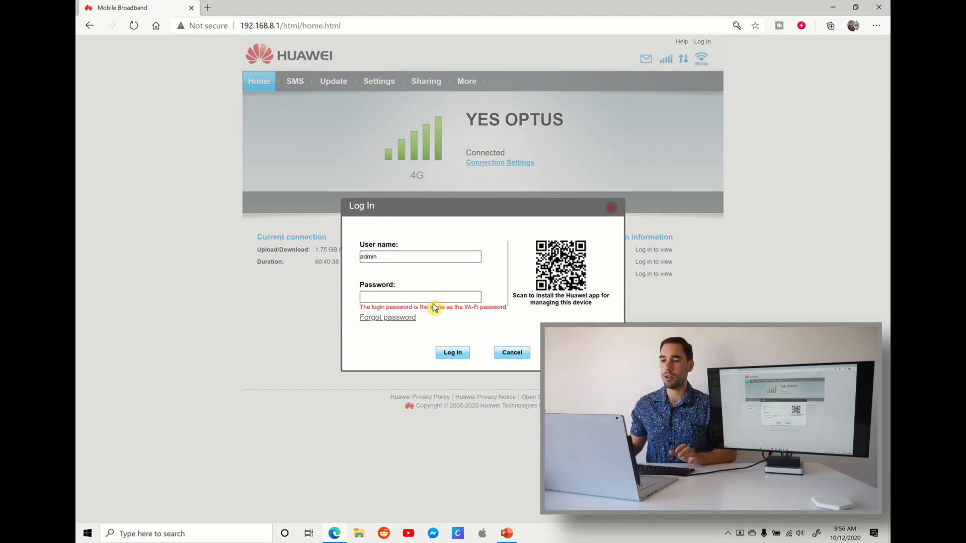
Sign in as admin, landing on the Quick Setup WiFi settings page
left_click(453, 353)
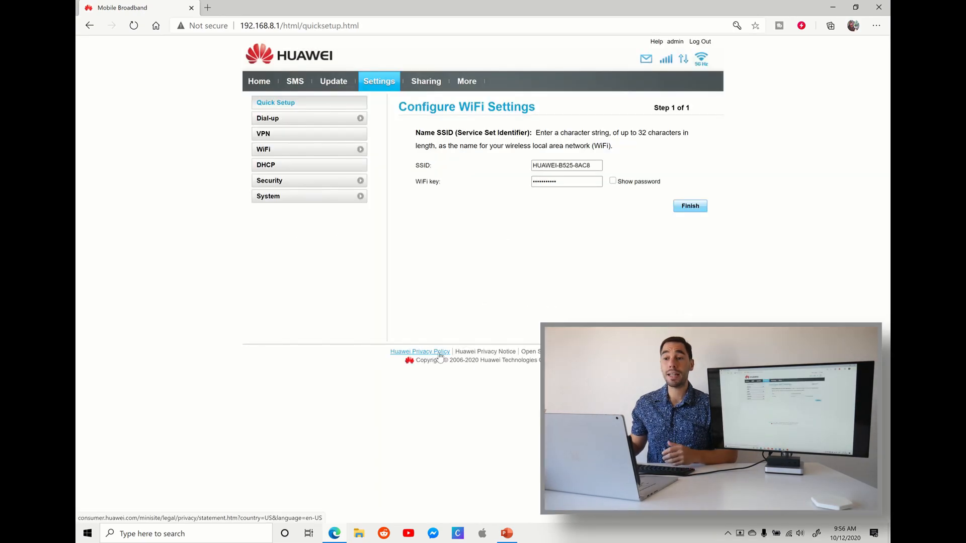
mouse_move(312, 143)
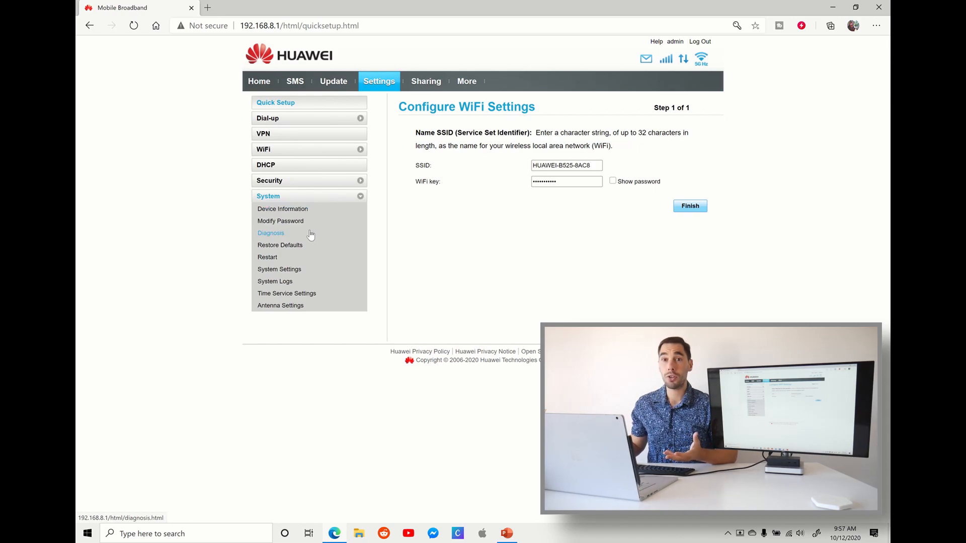
mouse_move(310, 243)
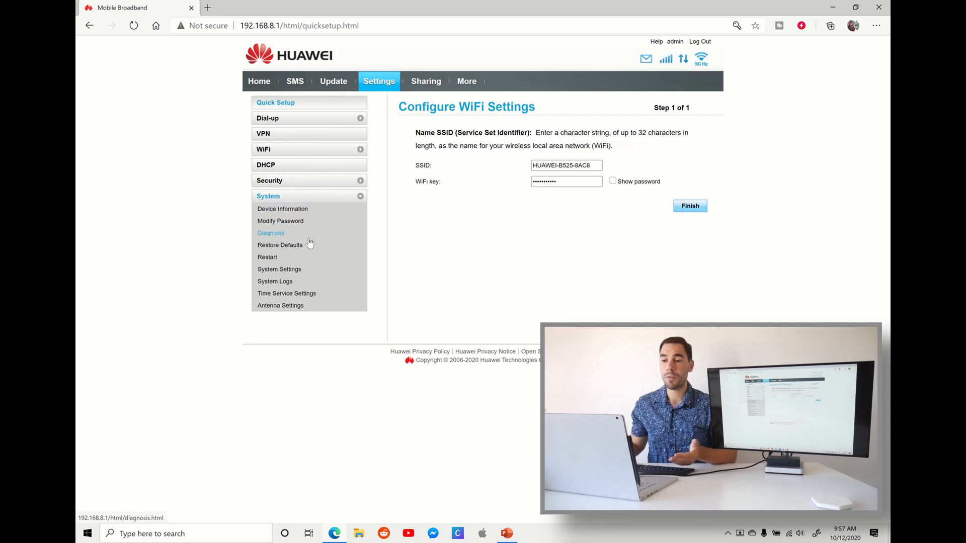
mouse_move(308, 249)
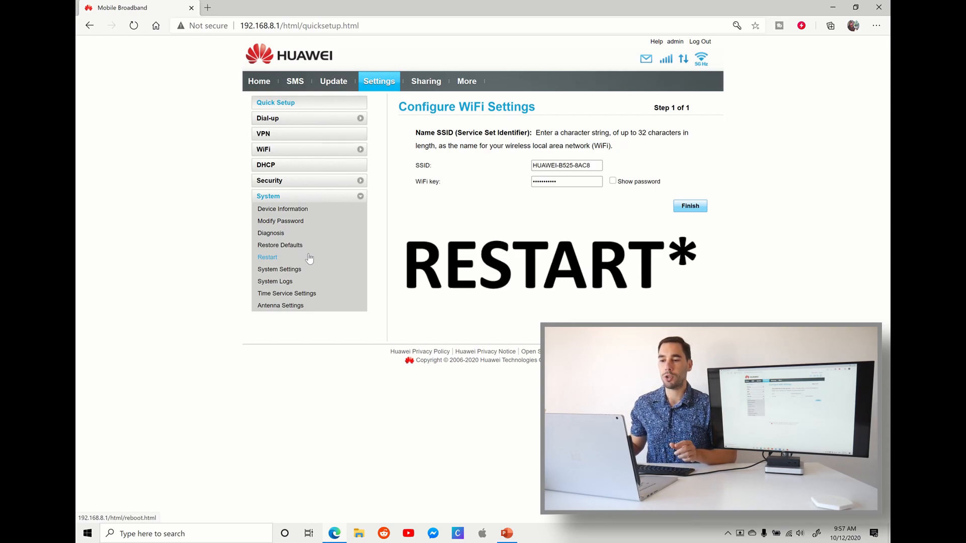
Go to System > Restart and reboot the router with the Restart button
left_click(268, 258)
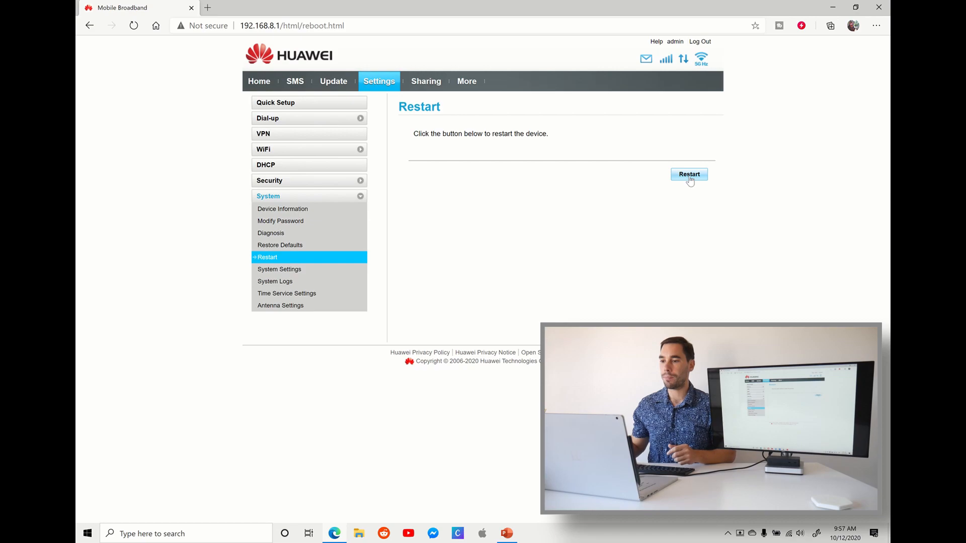
left_click(688, 175)
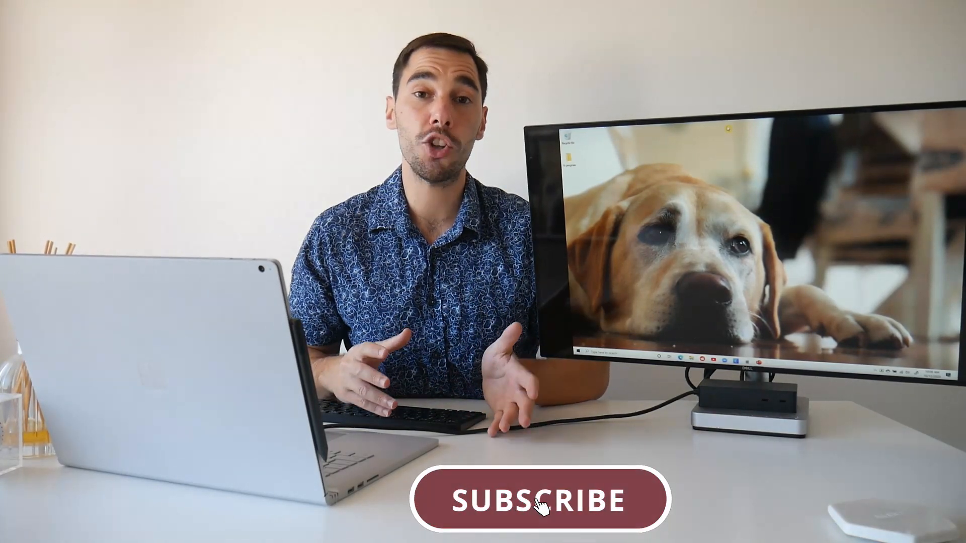
left_click(543, 506)
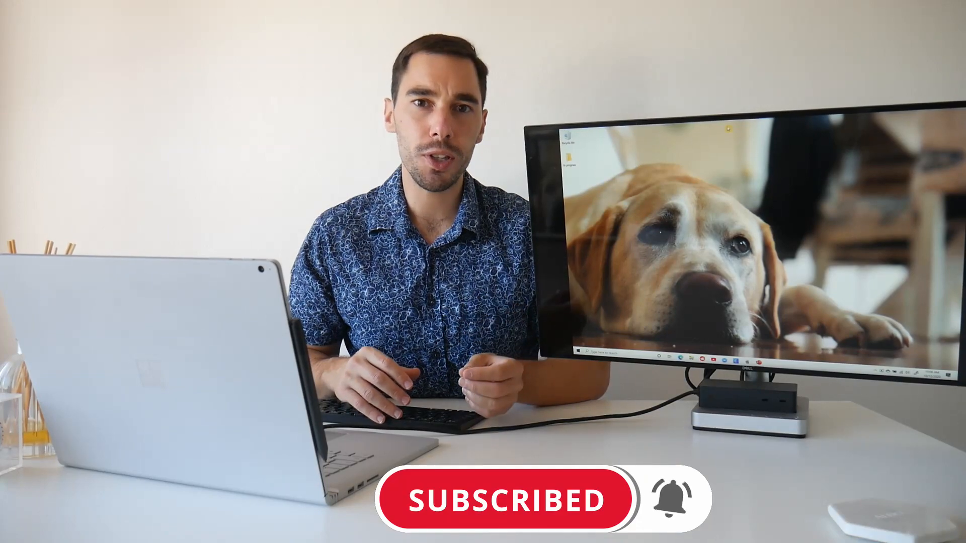